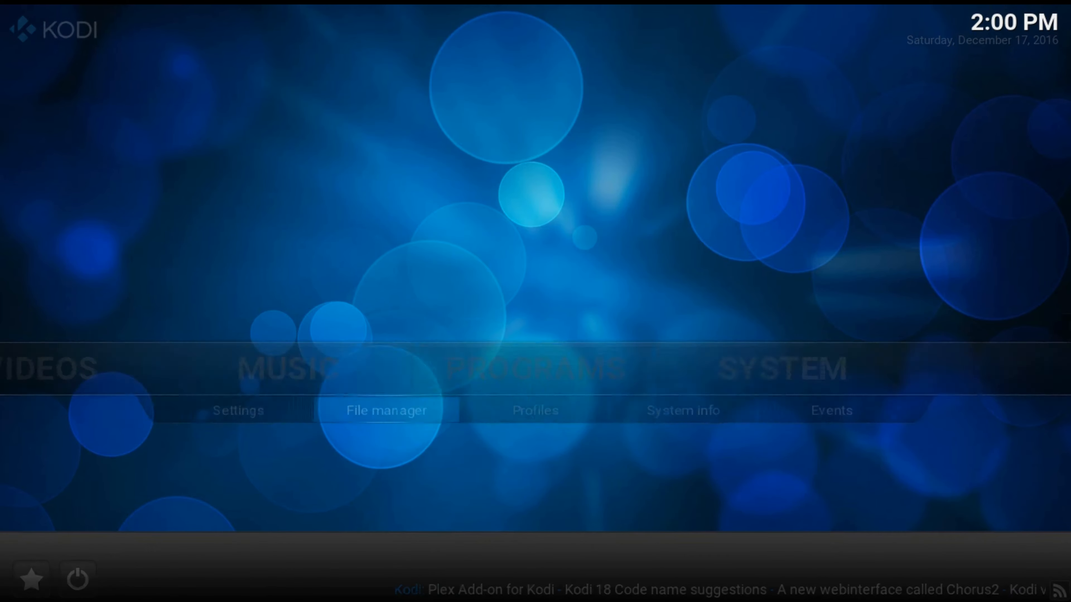
click(386, 410)
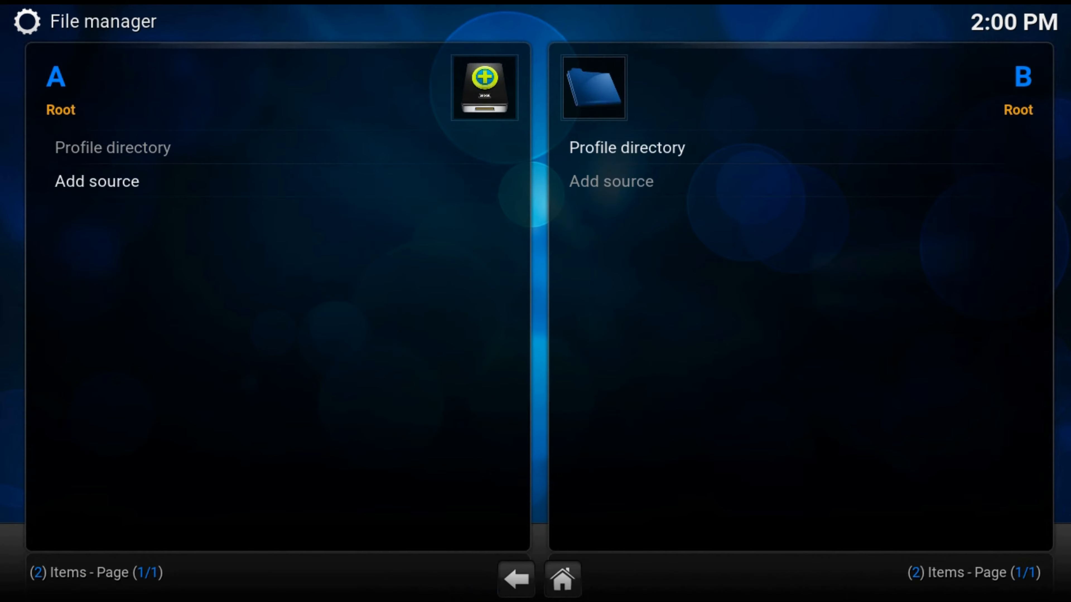
click(96, 180)
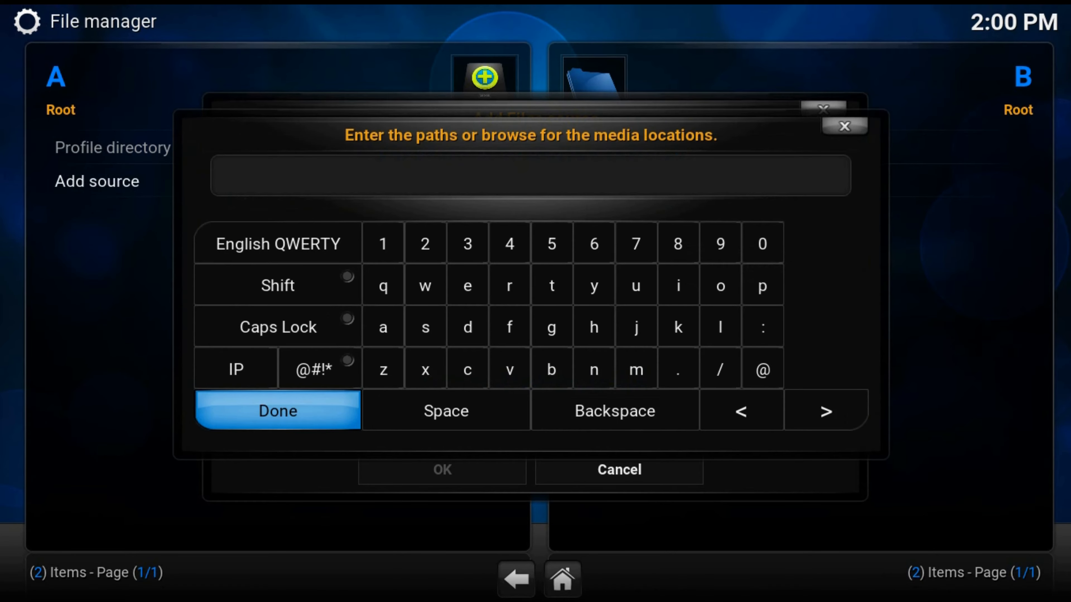
click(593, 327)
text(http://fu)
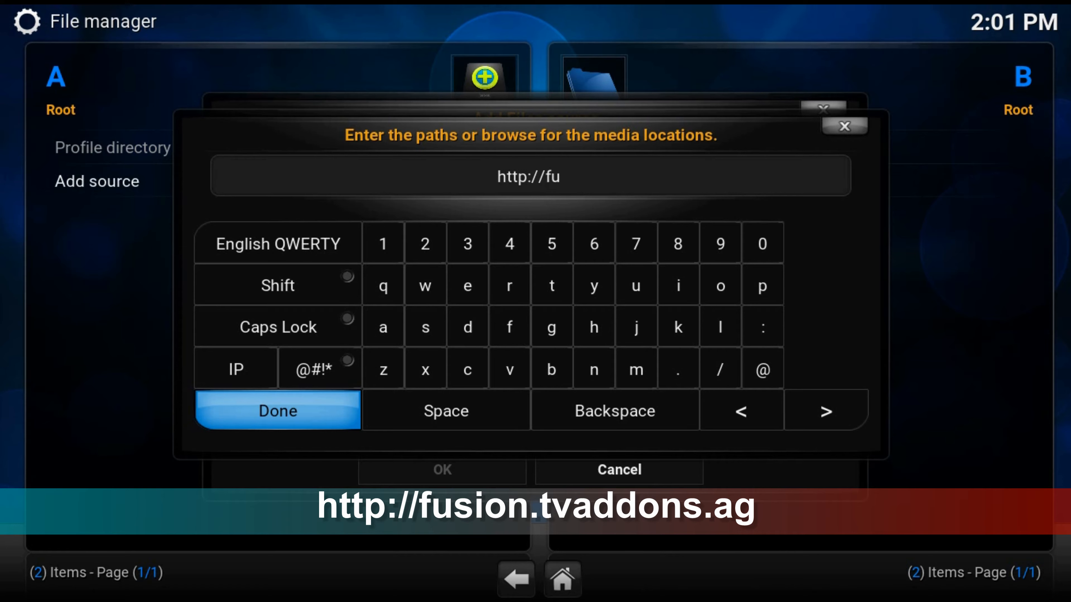
text(sion.tvaddons.)
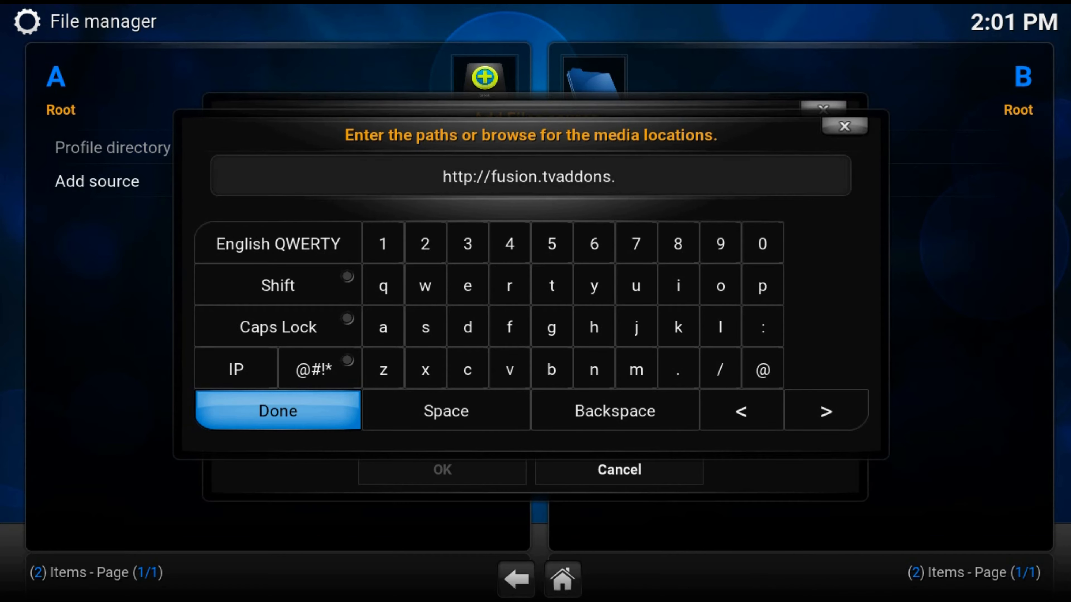
text(ag)
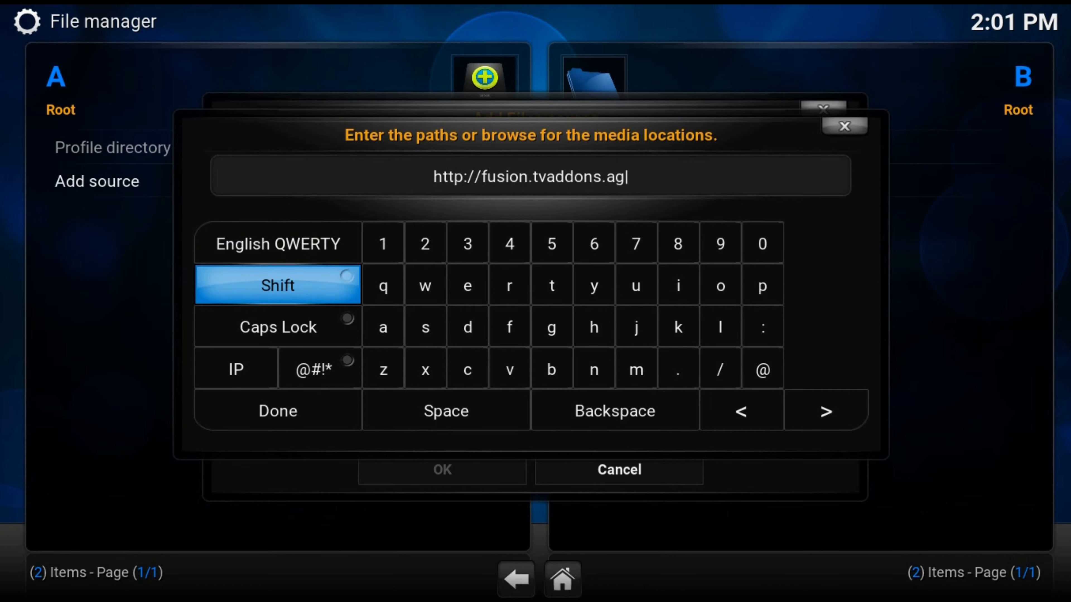
click(277, 411)
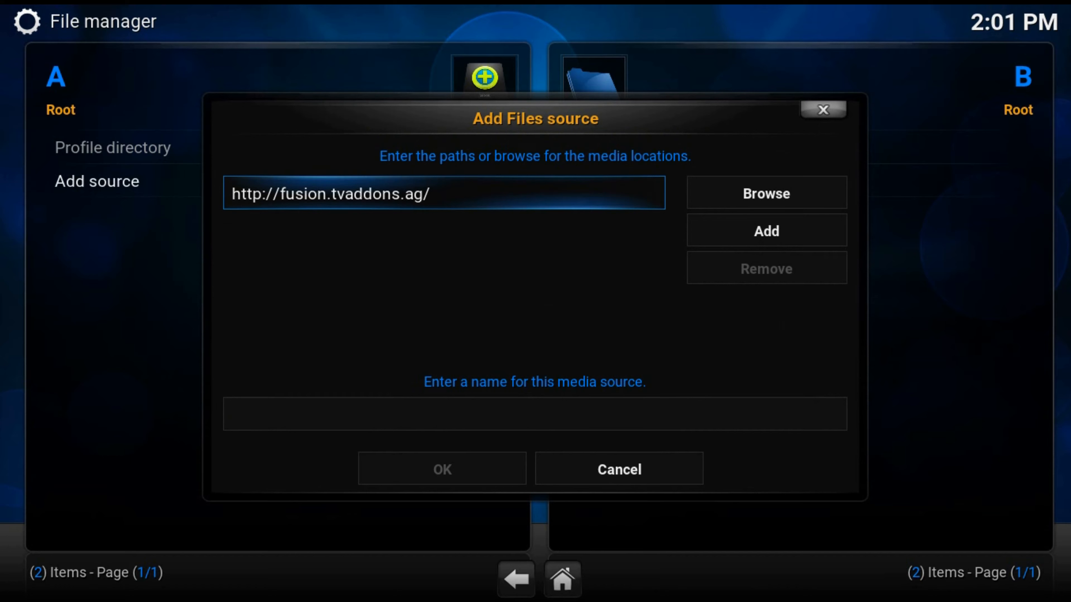
Name the new source 'fusion' and save it, returning to the home screen.
click(534, 414)
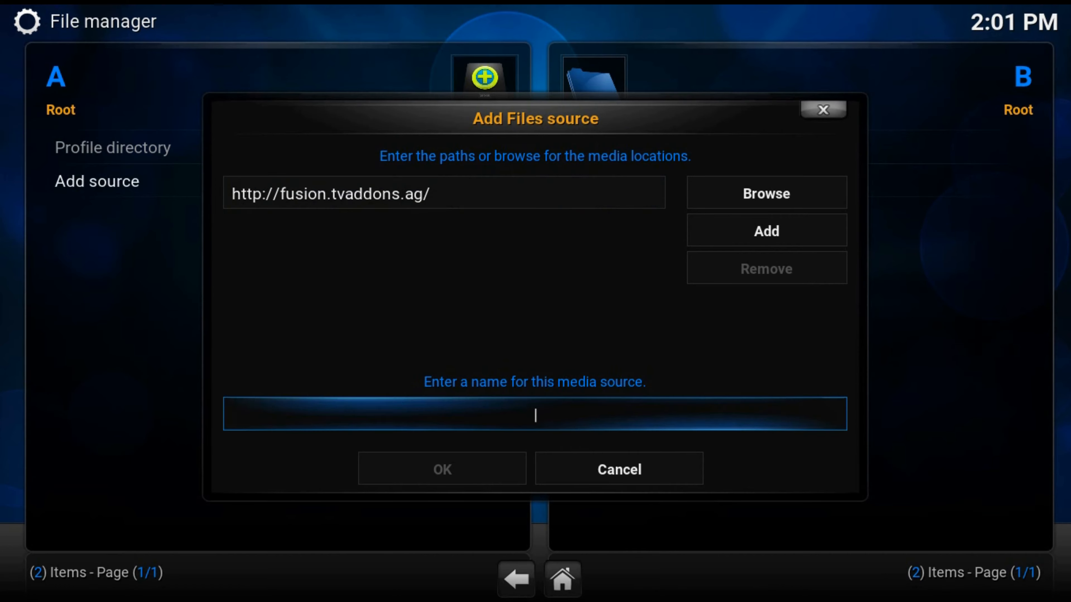
text(fusion)
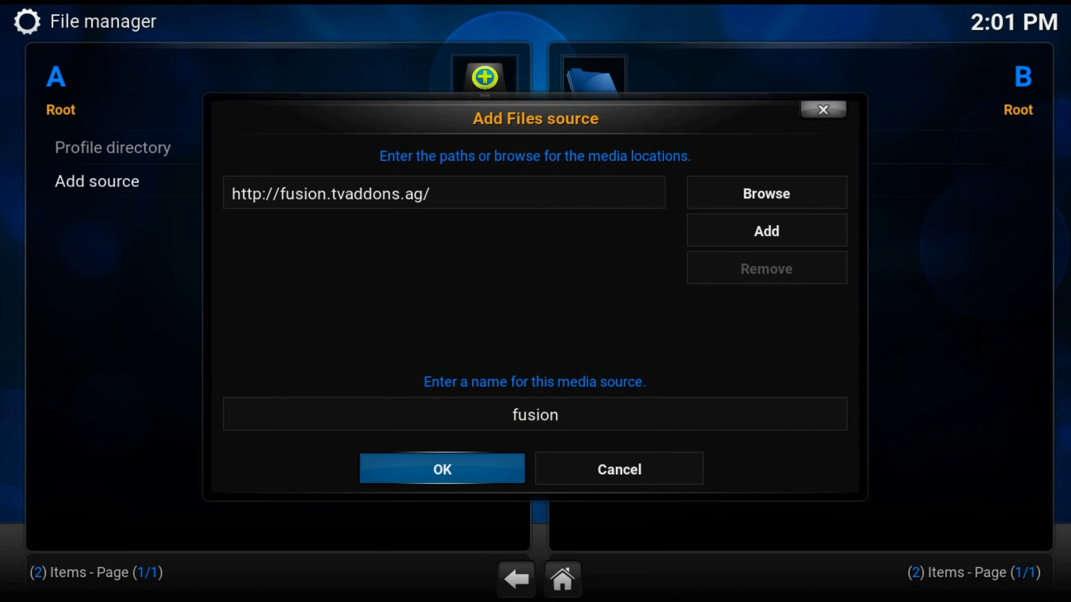
click(442, 469)
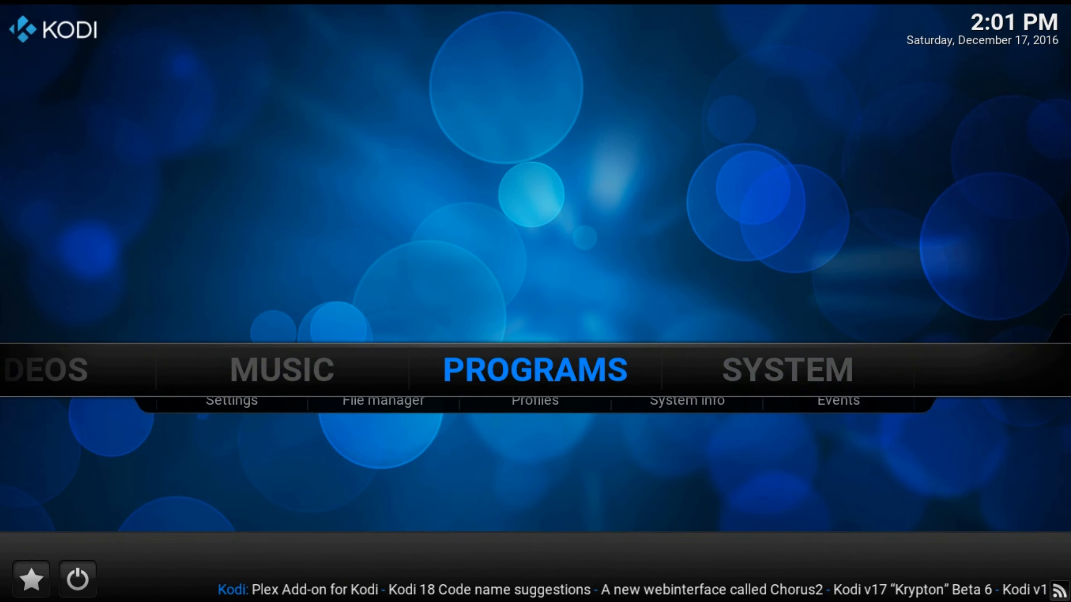
Reach the Add-ons settings and choose Install from zip file.
click(785, 369)
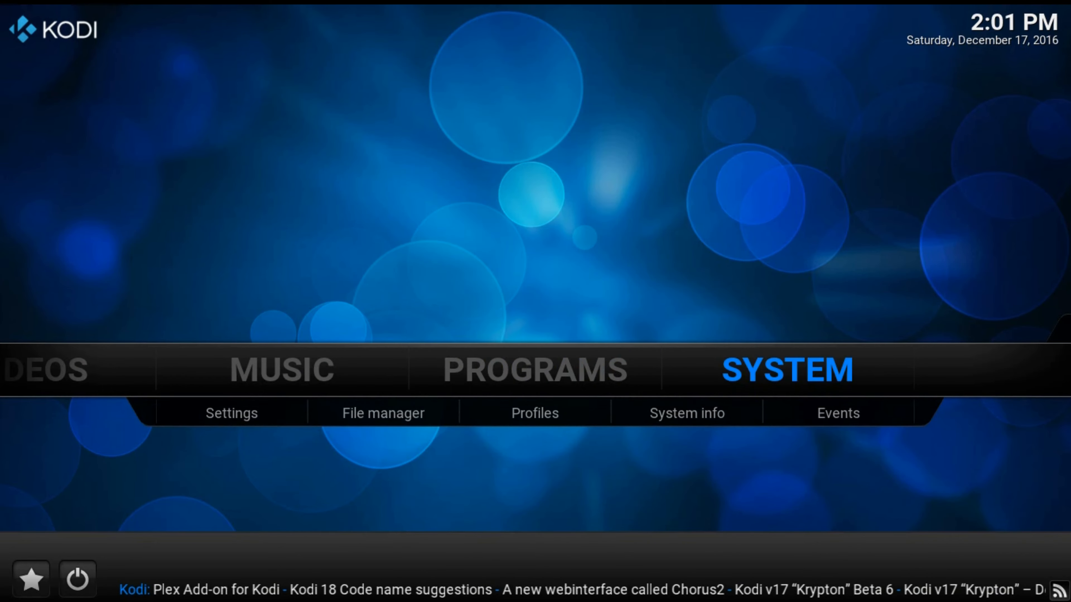
click(231, 413)
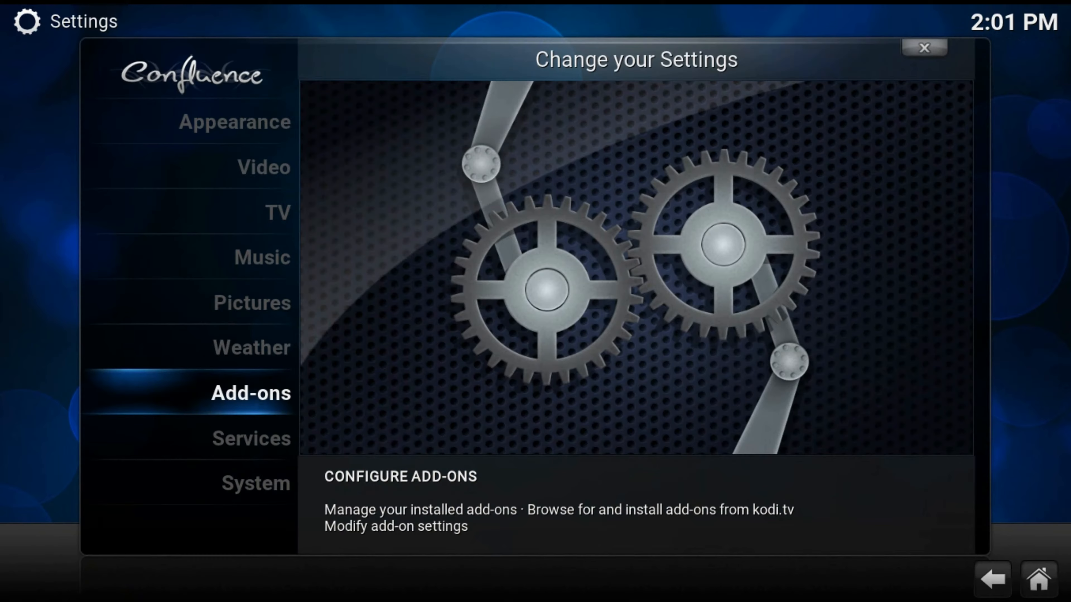
click(250, 393)
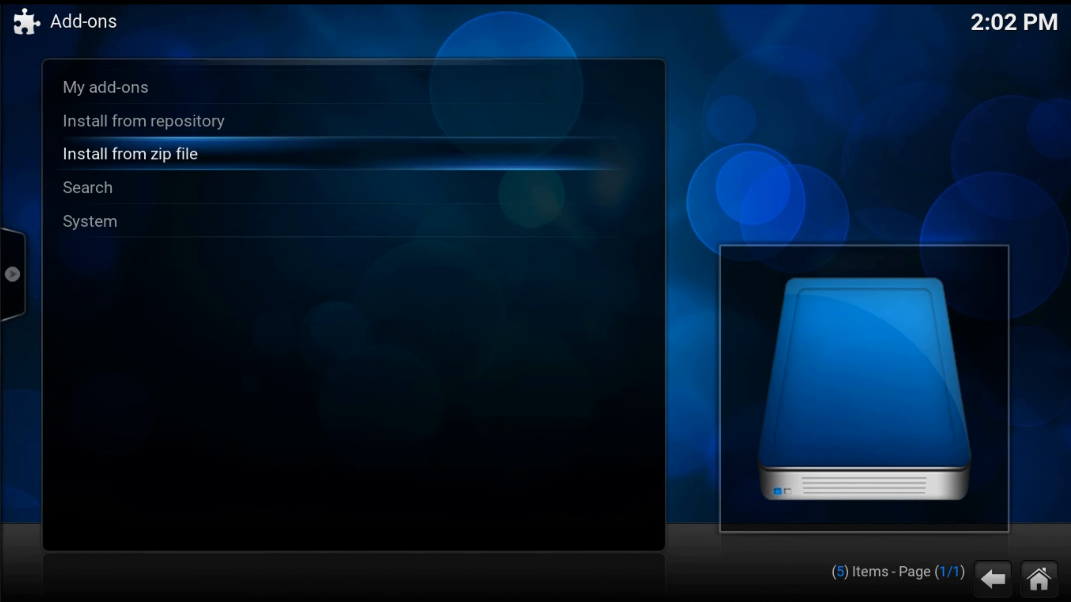
click(129, 153)
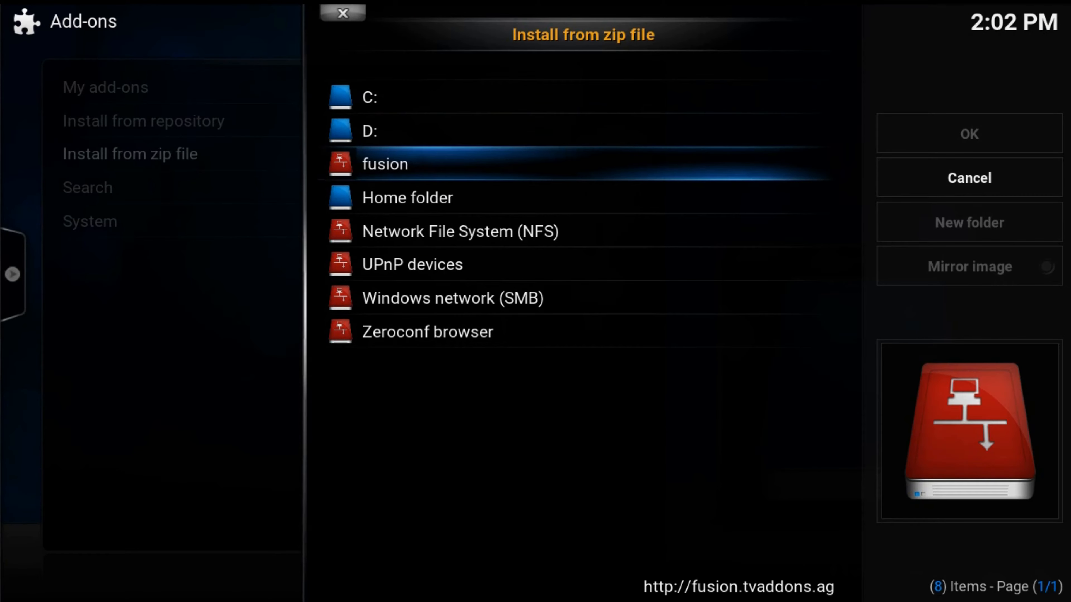
Browse fusion > begin-here and install repository.anxdpanic-0.9.3.zip.
double_click(384, 163)
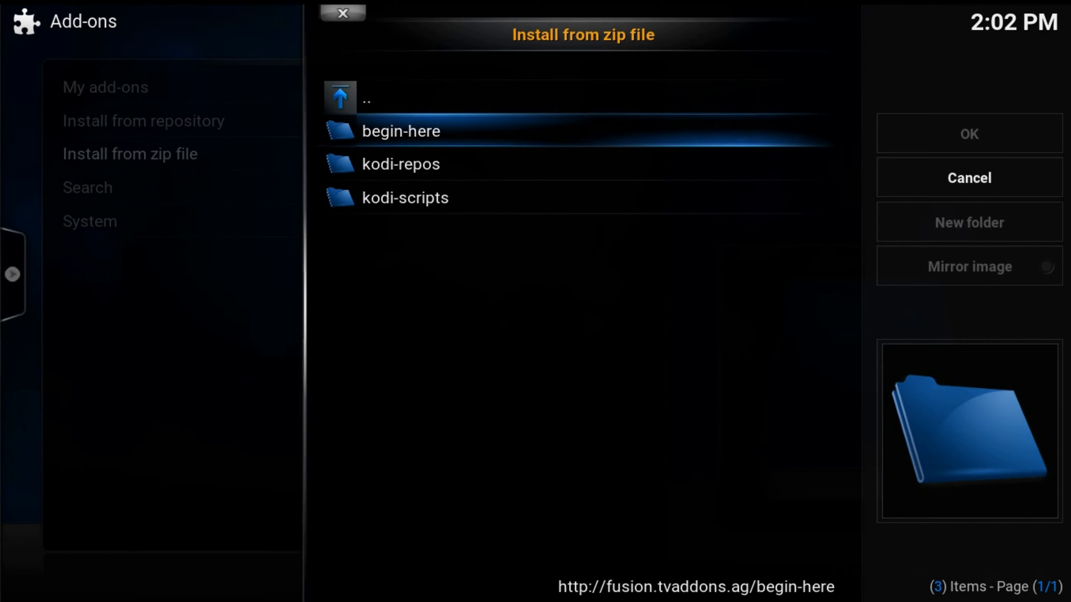
double_click(401, 164)
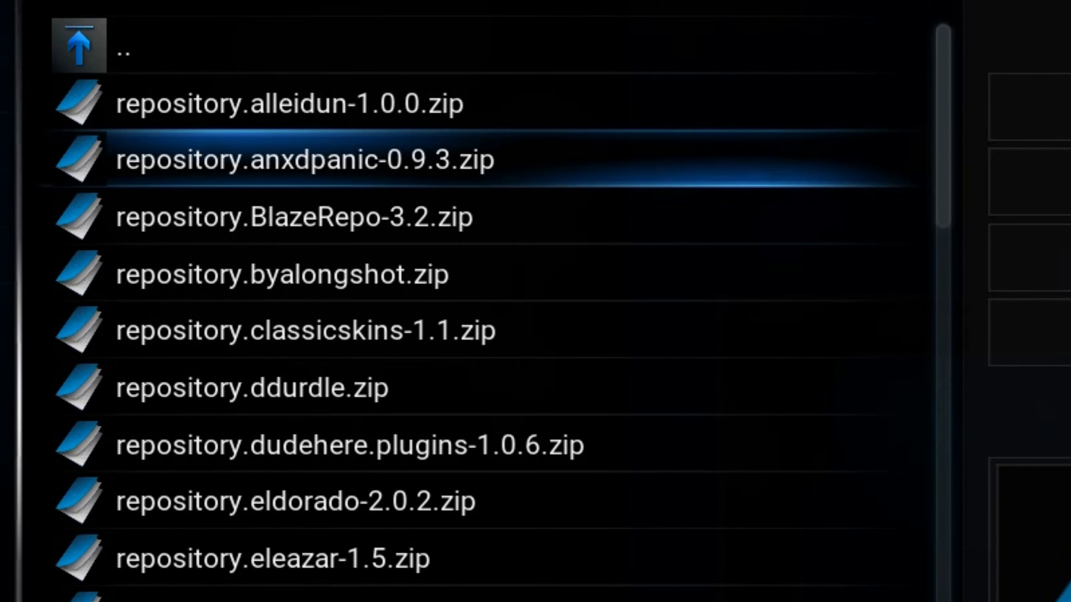
click(307, 161)
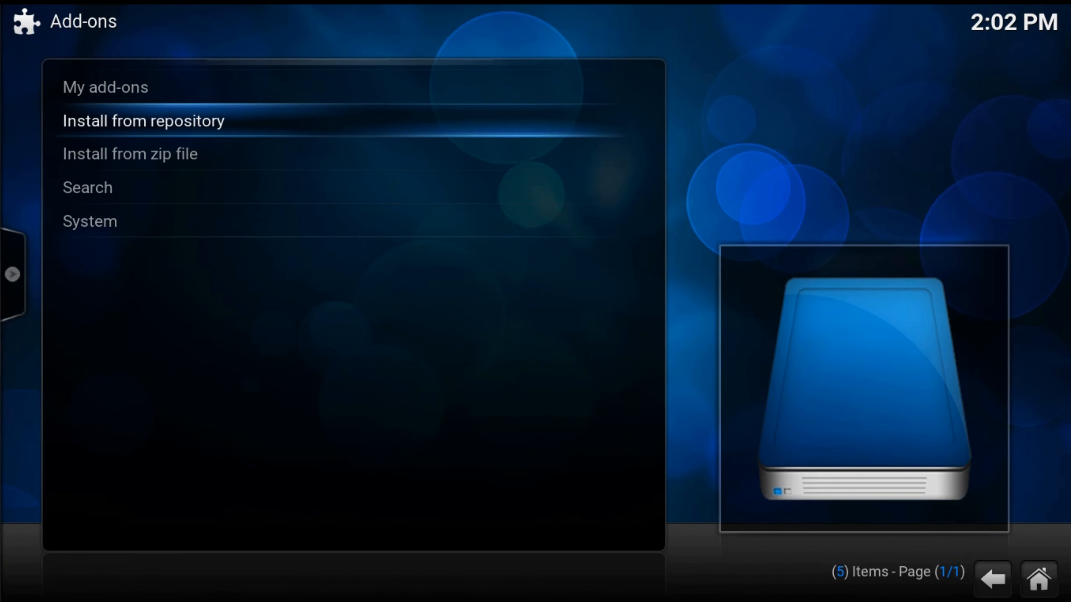
Install YouTube Download Context Menu from the anxdpanic repository's Context menus category.
click(143, 120)
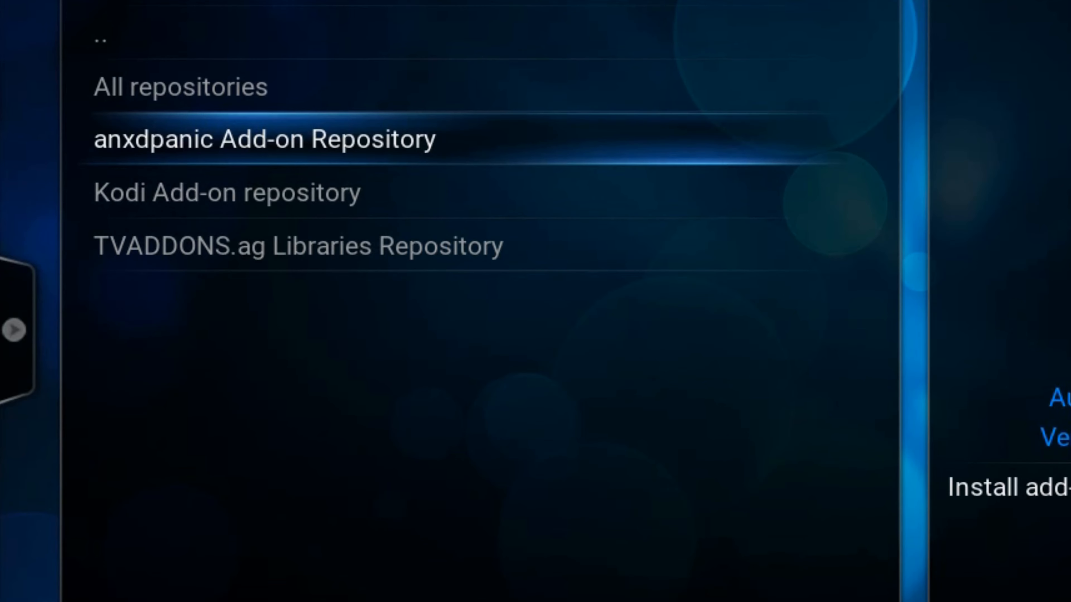
click(265, 139)
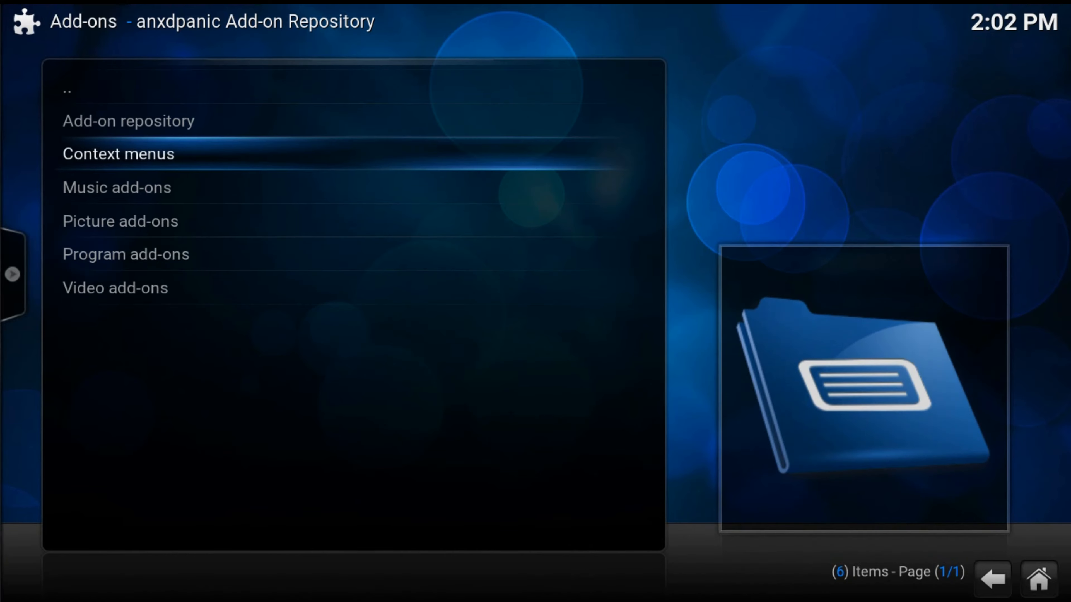
click(117, 153)
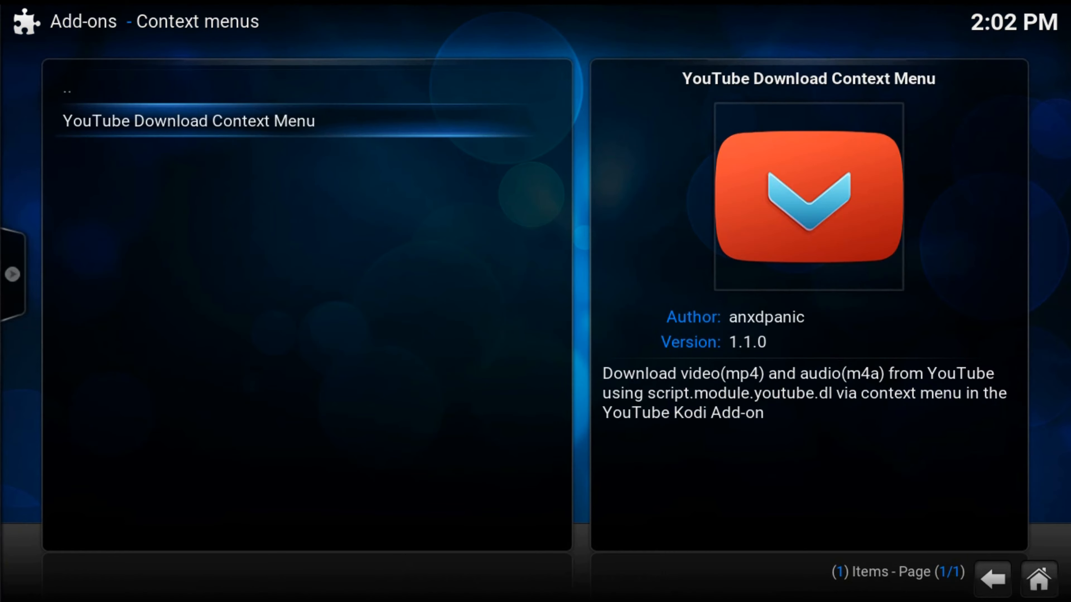
click(188, 121)
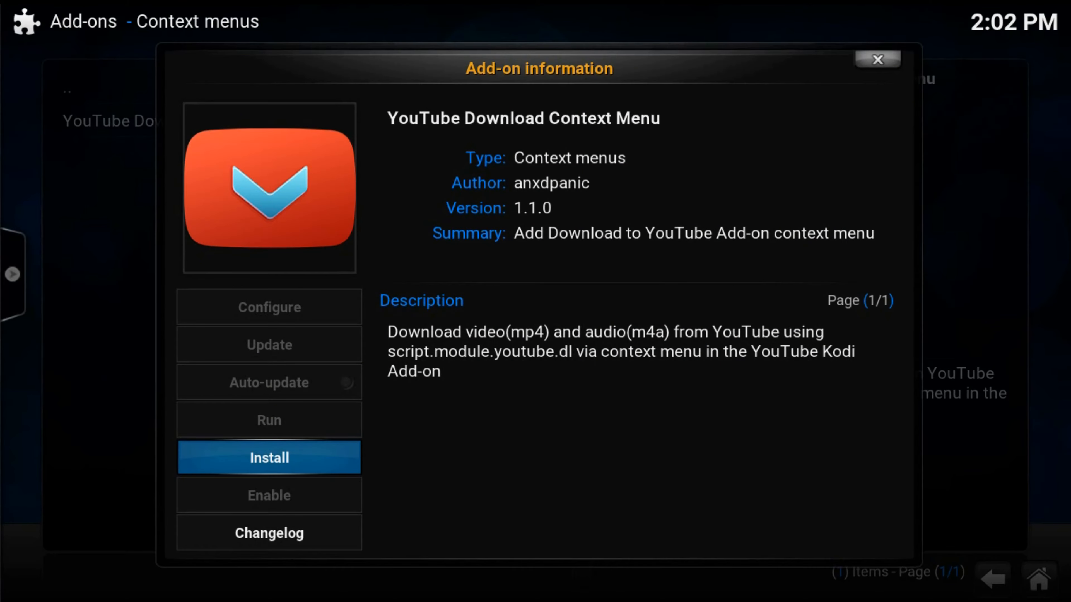
click(268, 458)
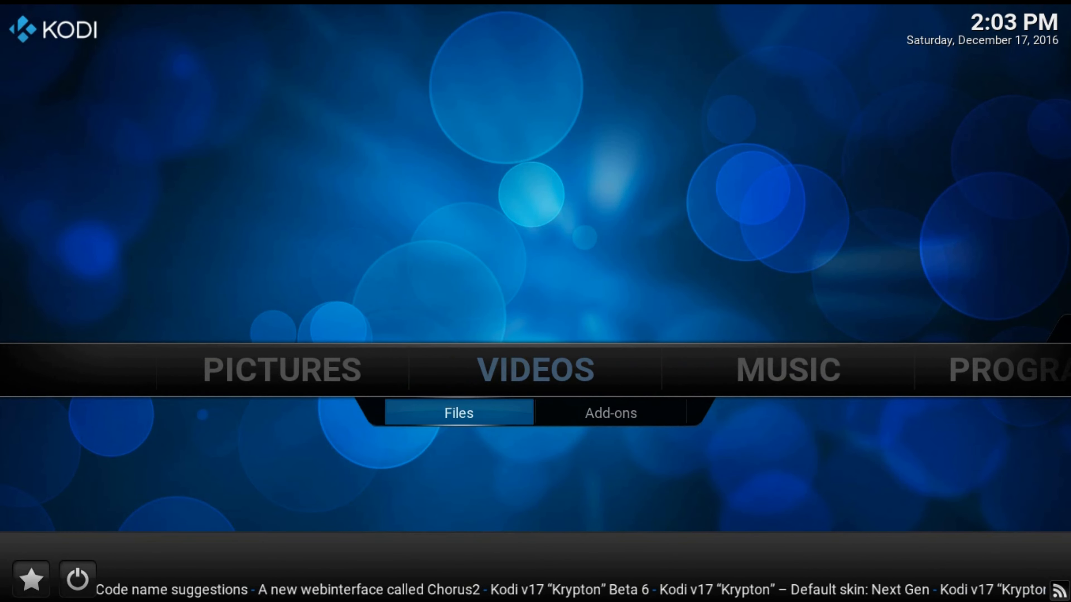
Launch the YouTube add-on from Videos > Add-ons.
click(610, 413)
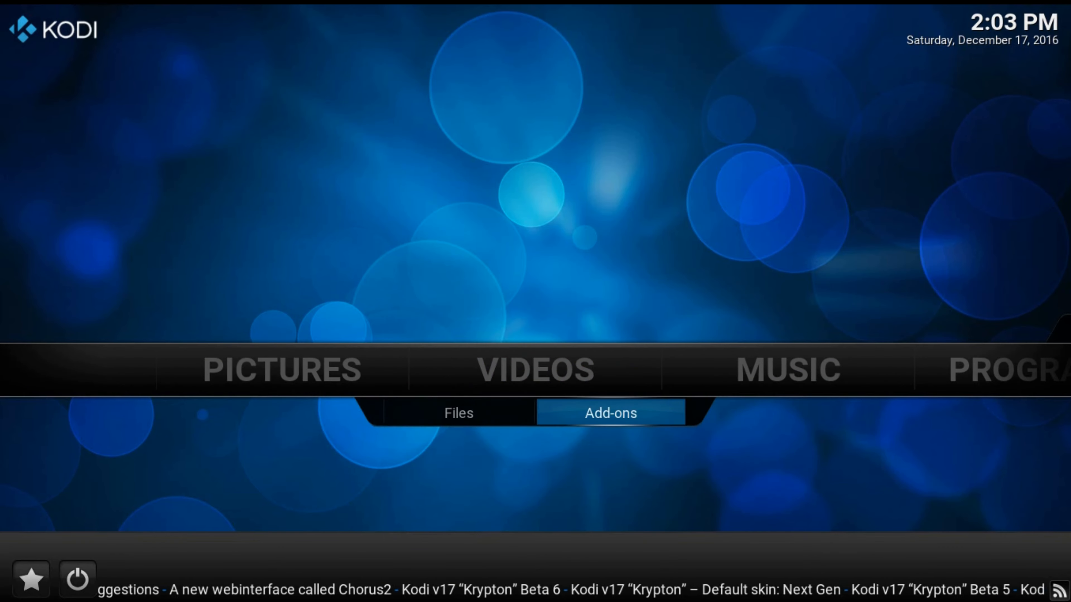
click(609, 412)
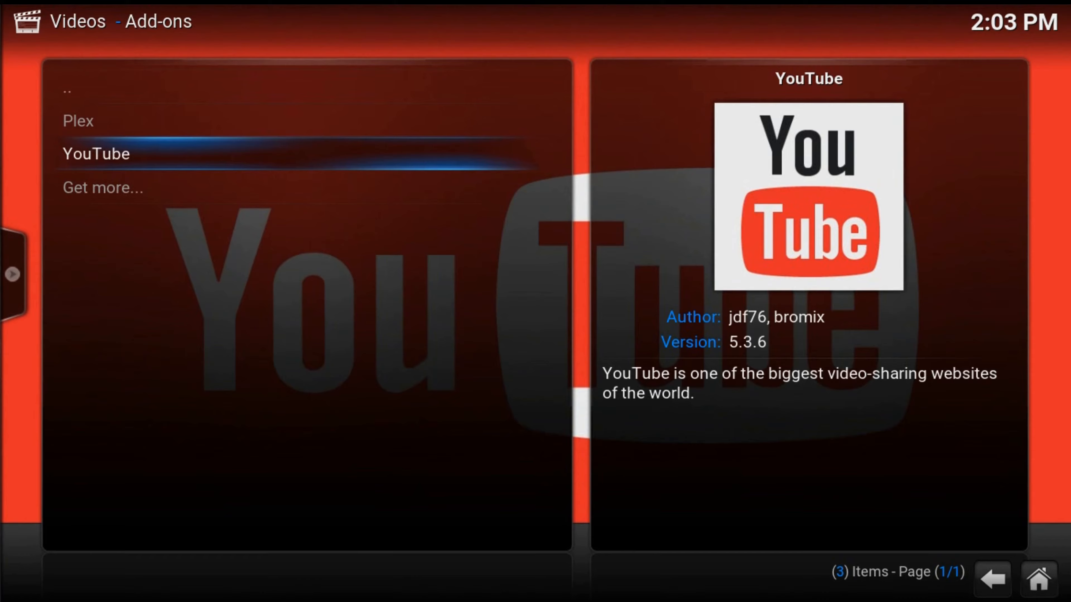
click(95, 153)
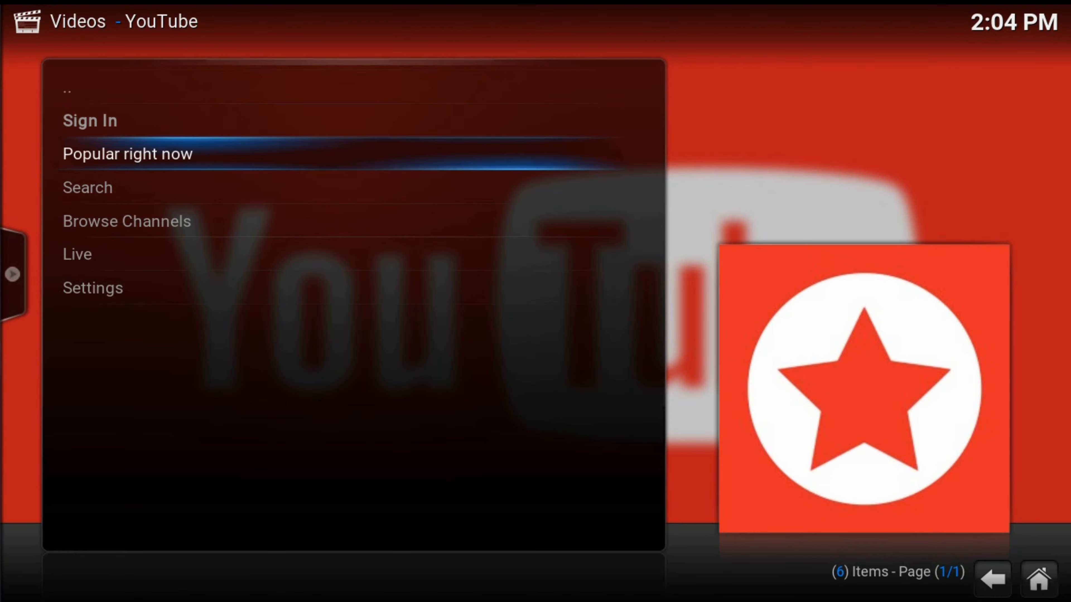
Run a new YouTube search for 'george lungu' and show the 54 results.
key(down)
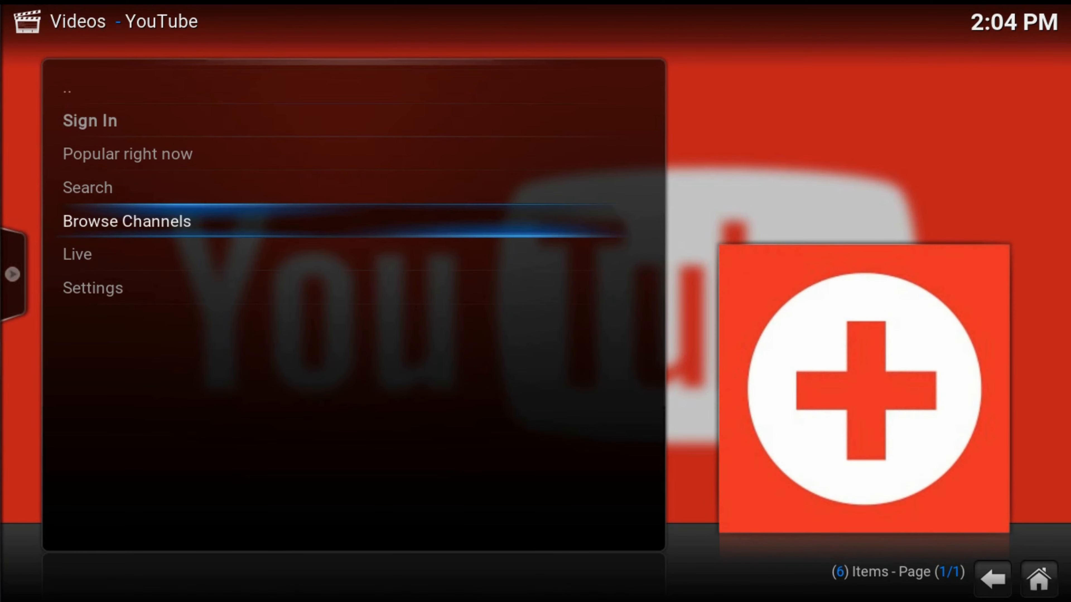
click(87, 187)
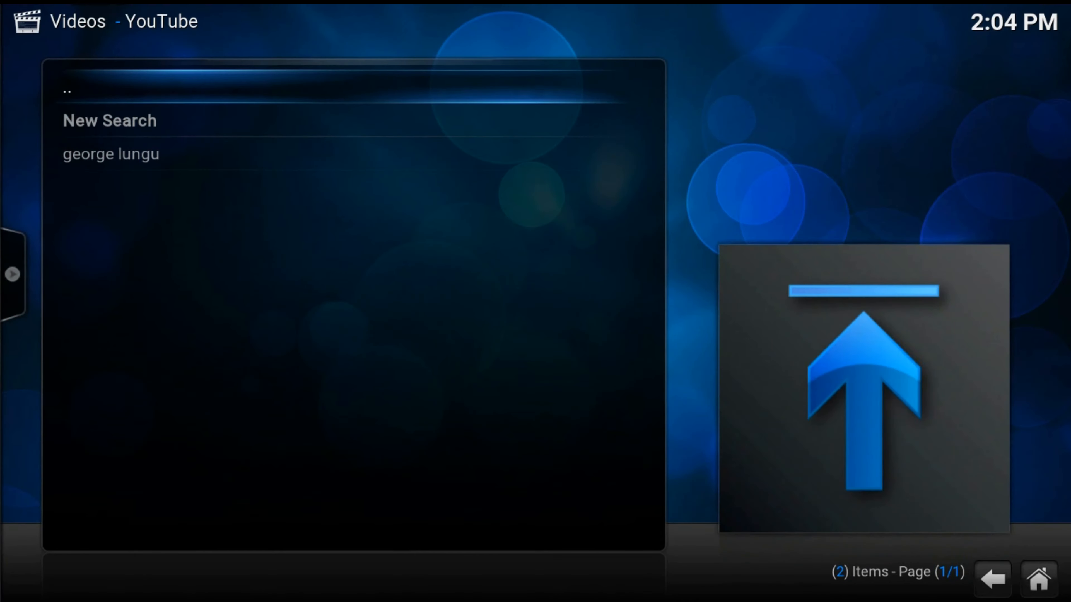
click(109, 121)
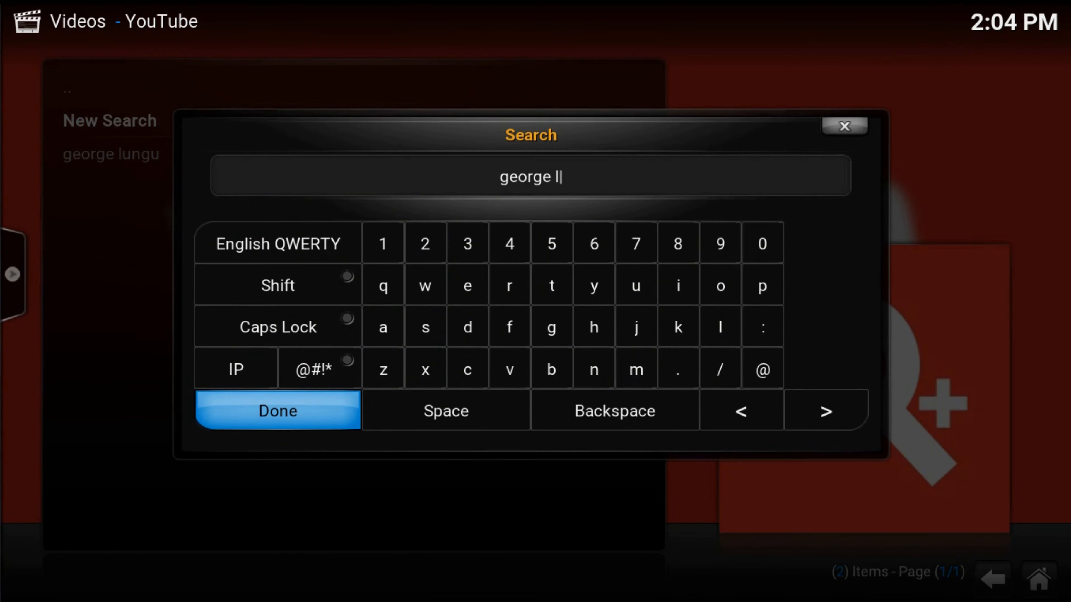
click(277, 411)
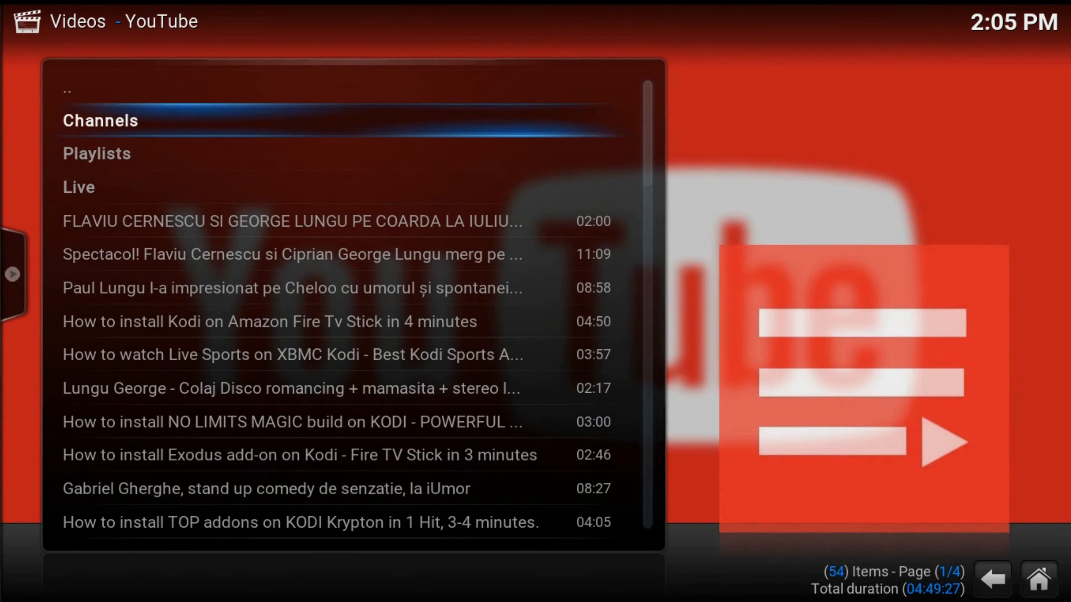
click(100, 120)
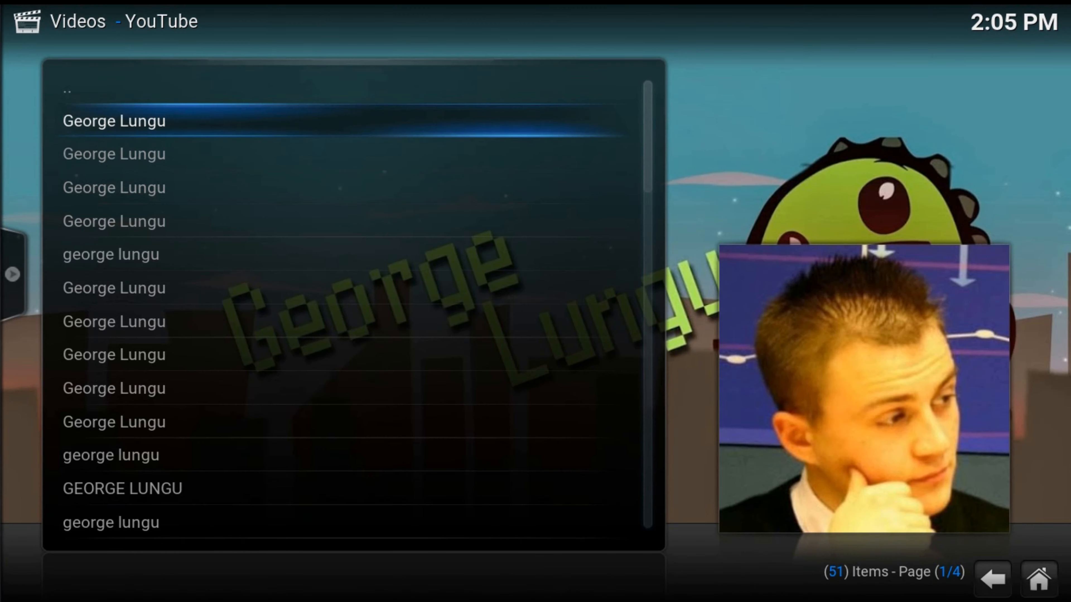
click(114, 121)
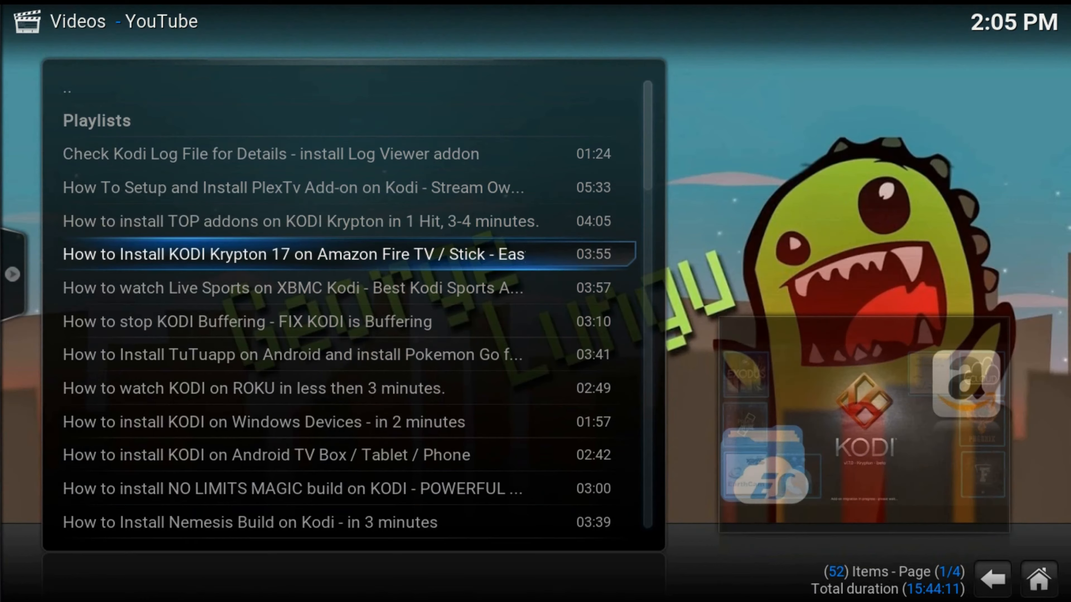
key(Up)
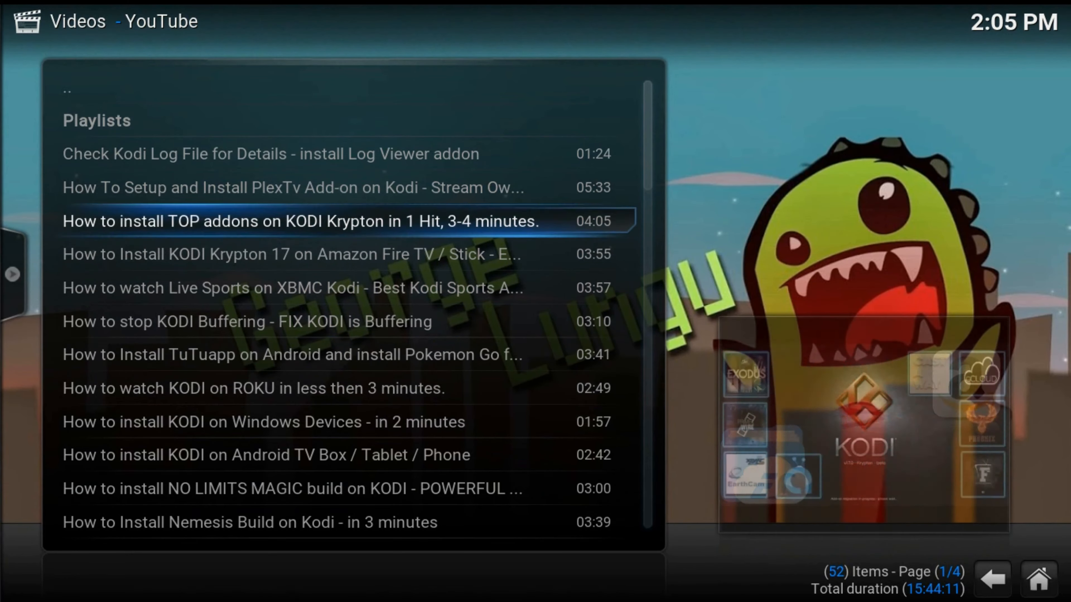
key(Down)
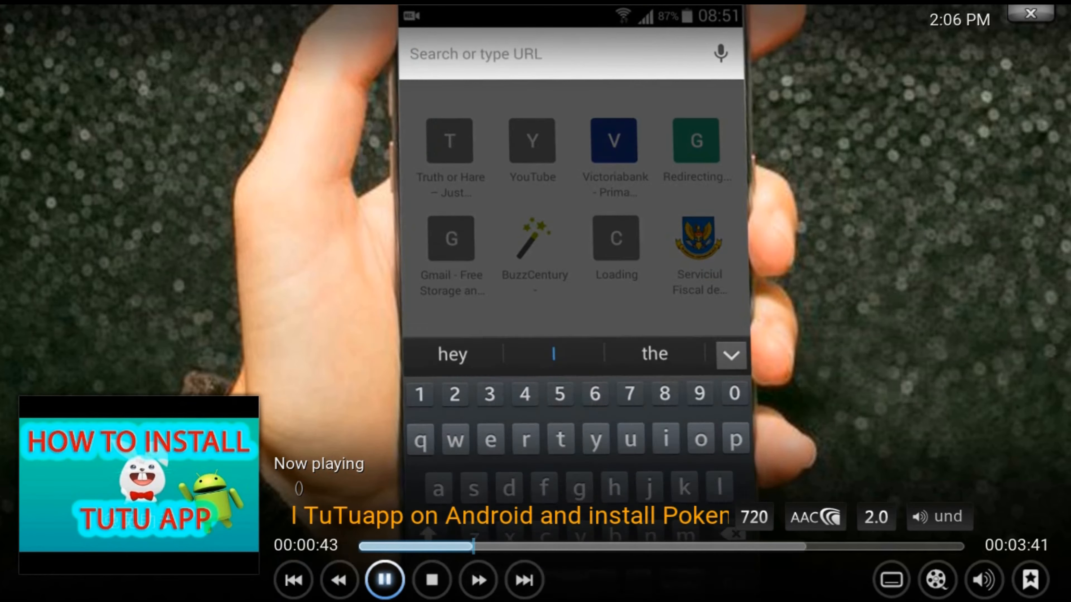
Stop playback and highlight the TuTuapp install video again in the list.
click(430, 580)
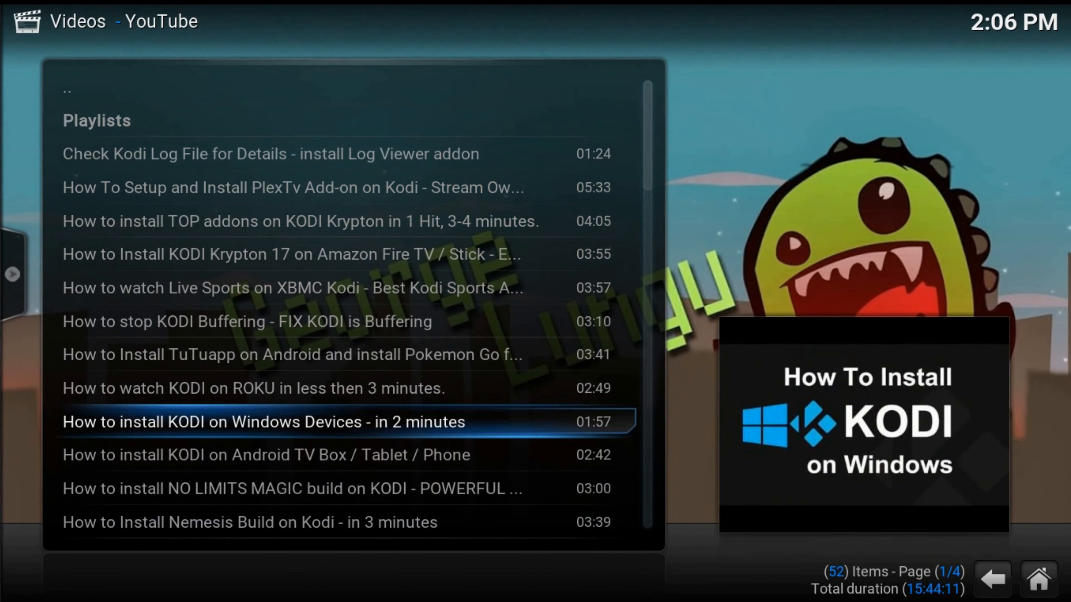
key(Up)
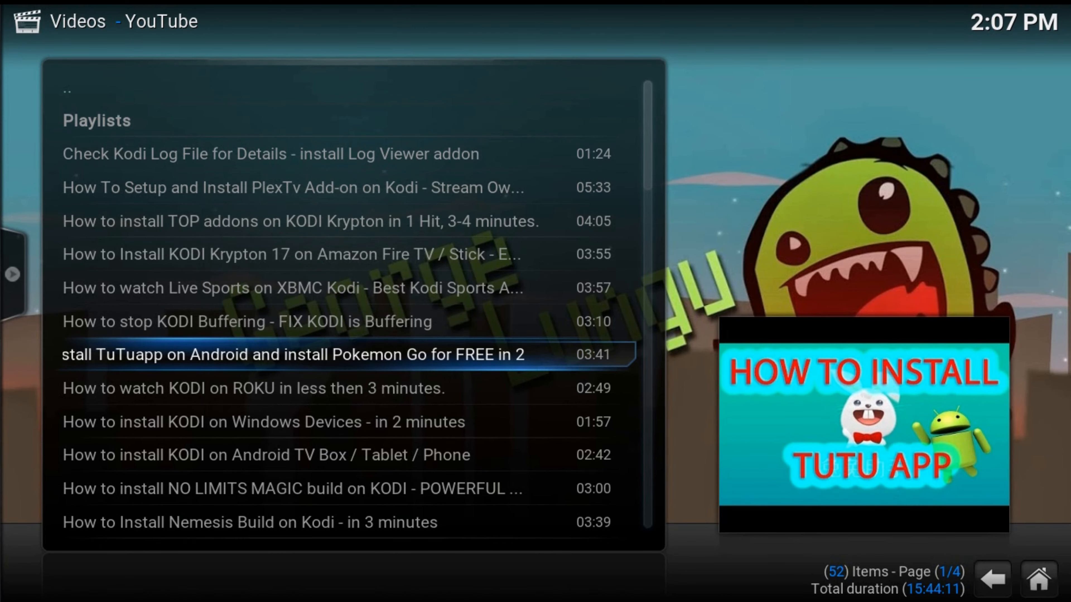
Download the TuTuapp video via its context menu to the Default path and acknowledge completion.
click(294, 355)
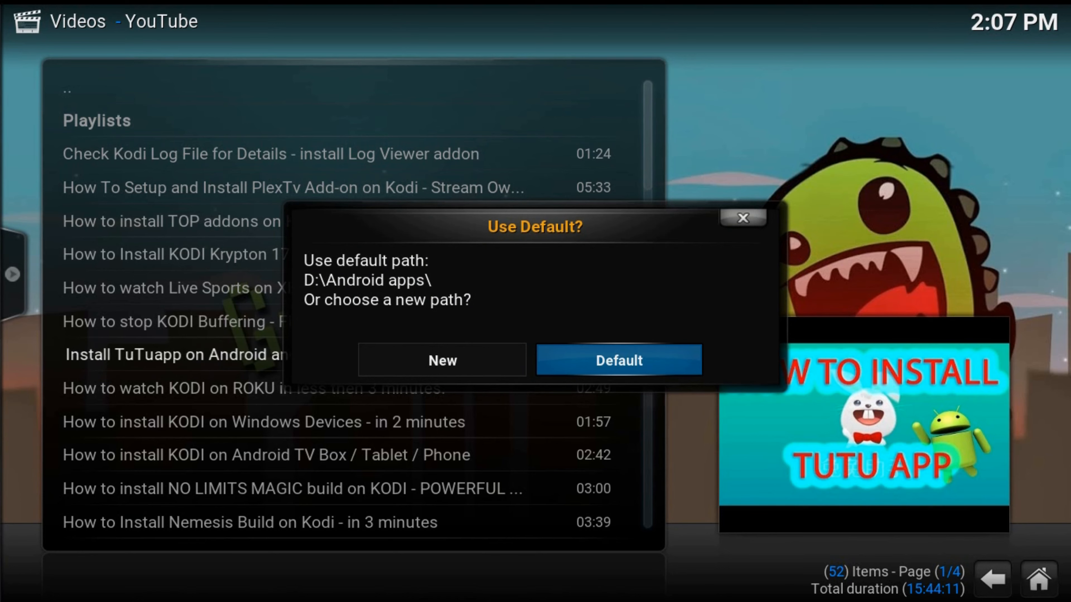
click(618, 360)
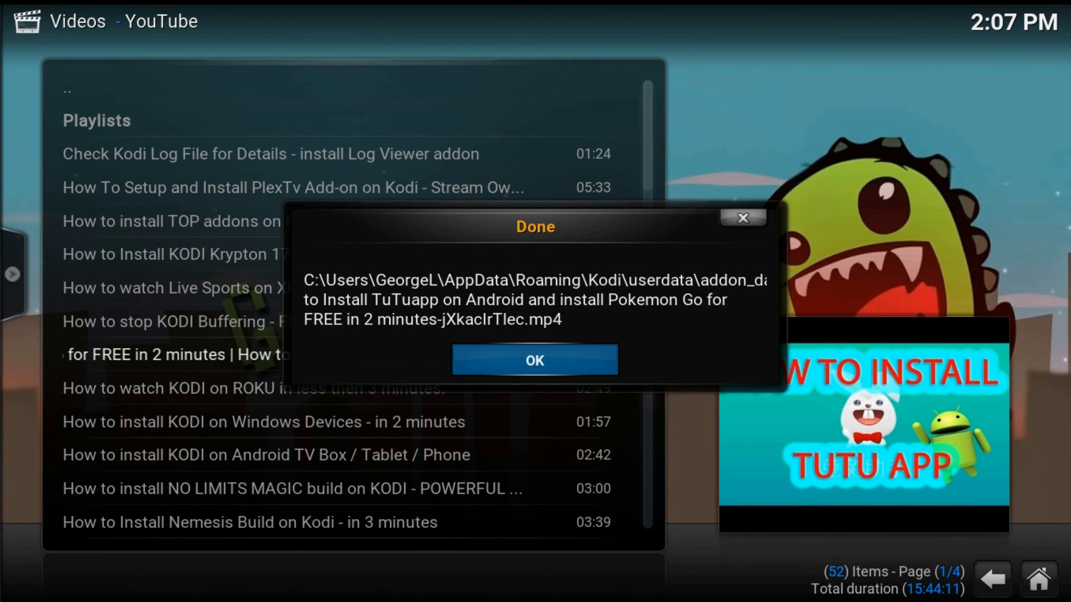
click(534, 360)
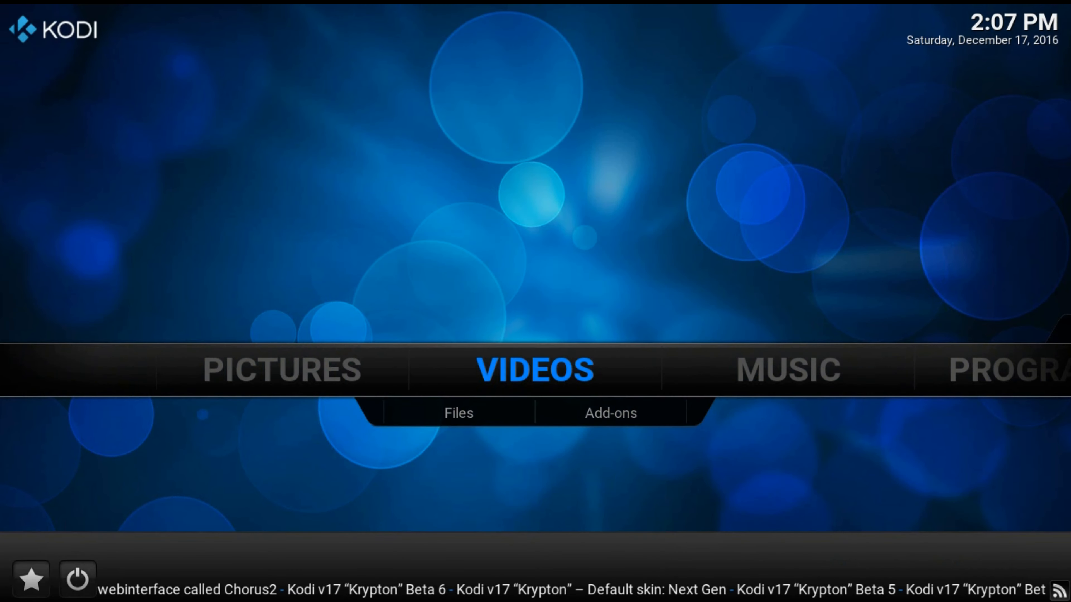
From Videos > Files, add a video source and browse to the D:\Android apps folder.
click(457, 413)
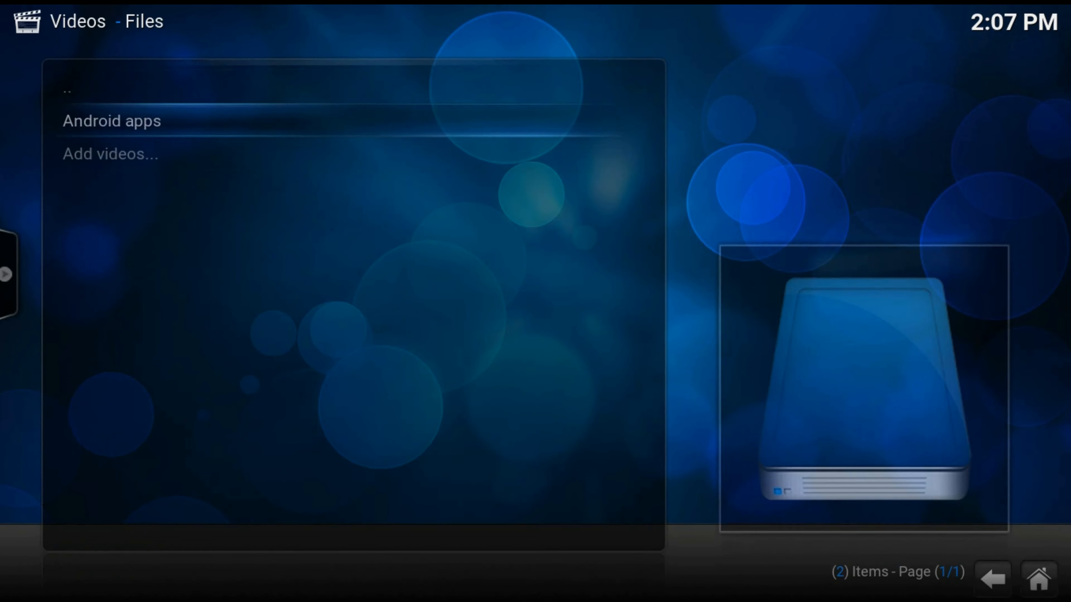
click(109, 153)
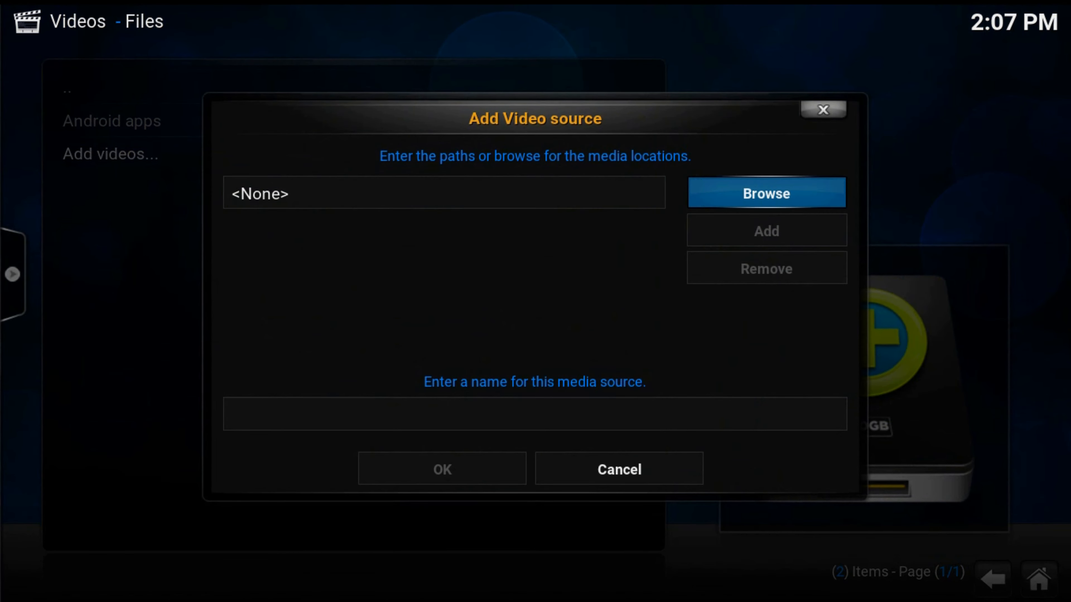
click(766, 193)
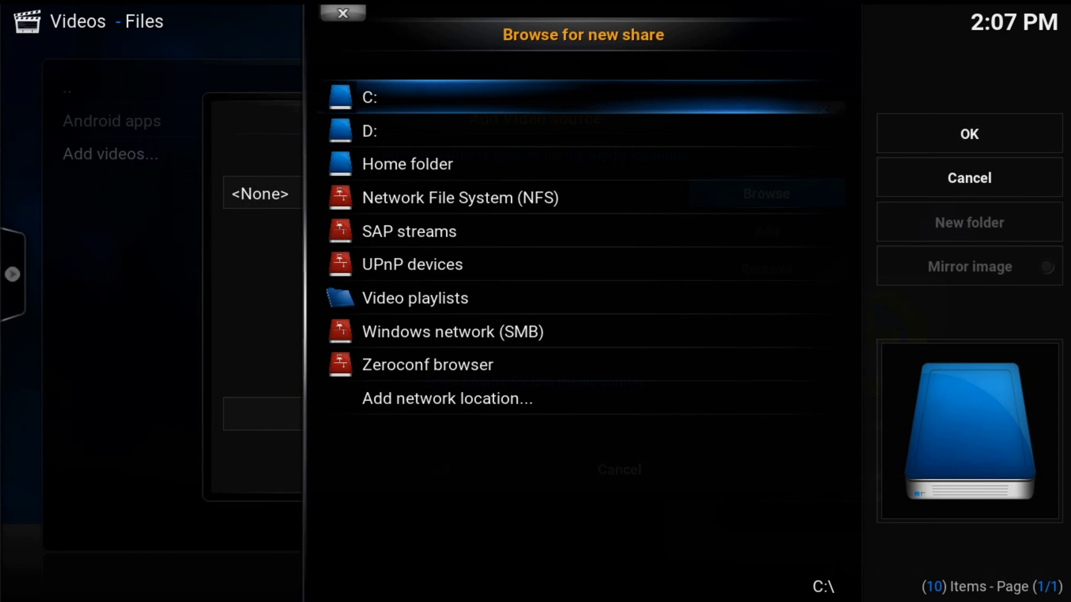
click(370, 131)
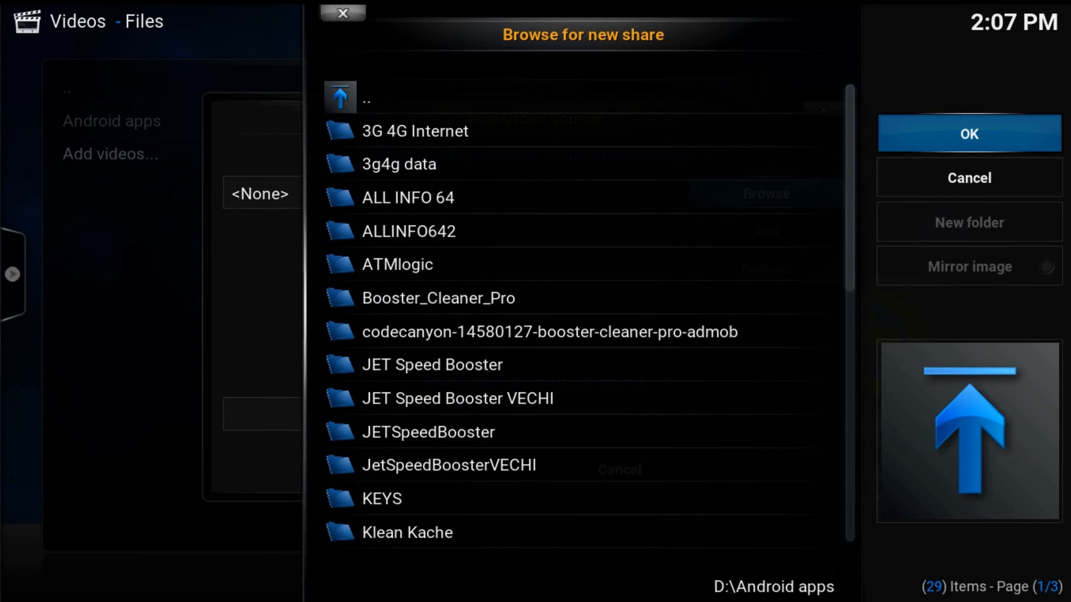
click(967, 134)
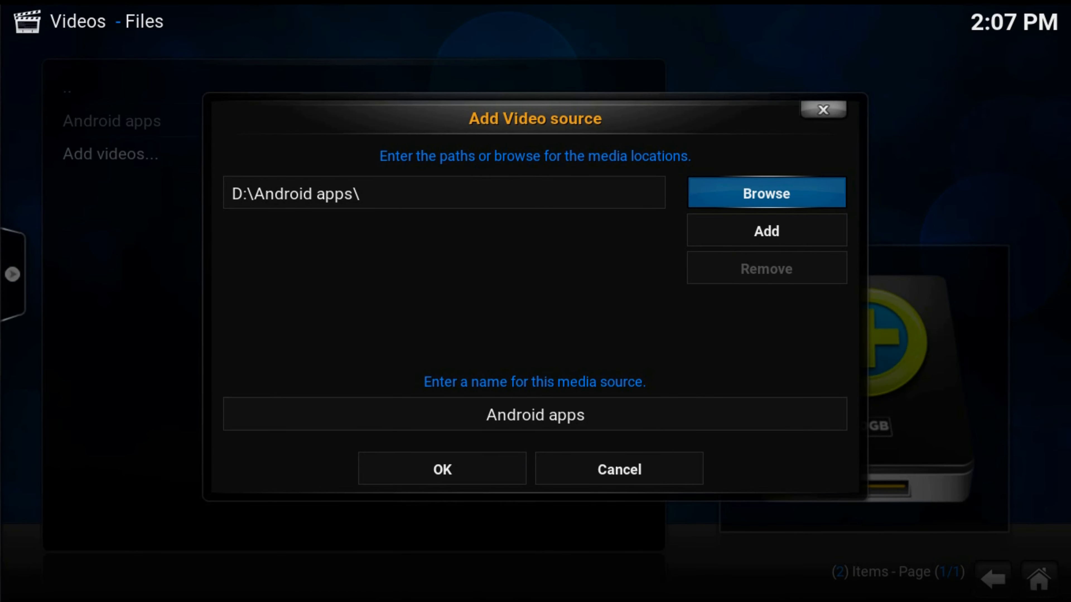
Confirm the source and Set content dialogs so 'Android apps (2)' is listed.
click(441, 468)
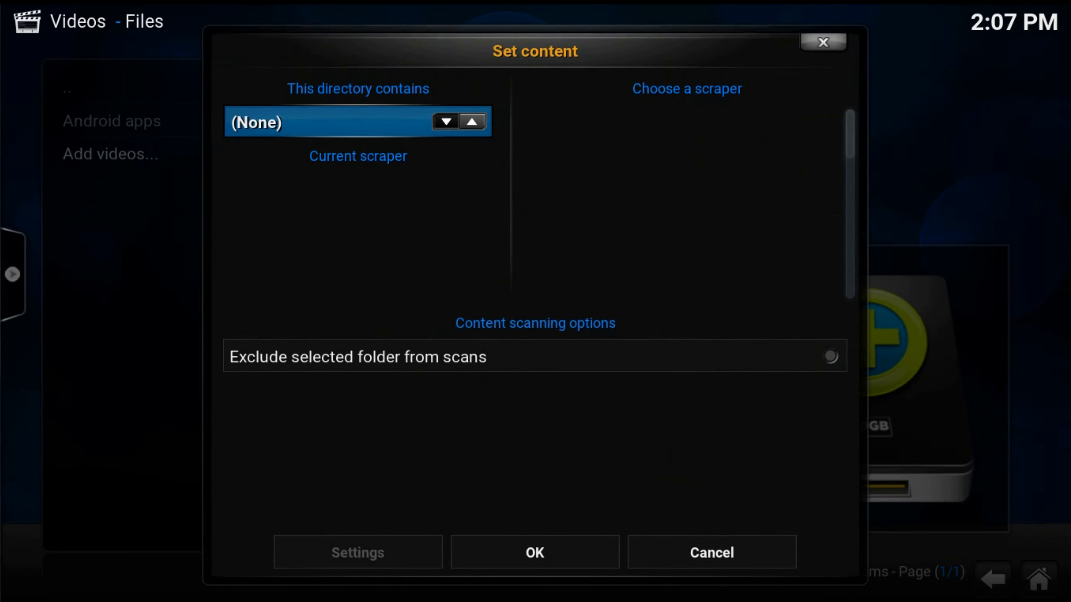
click(534, 551)
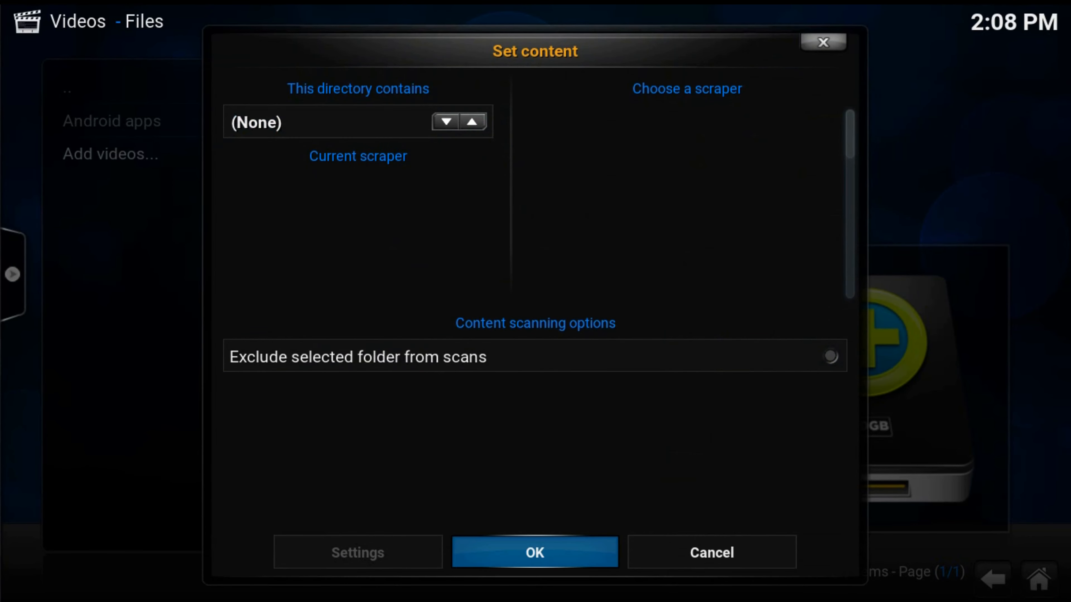
click(535, 552)
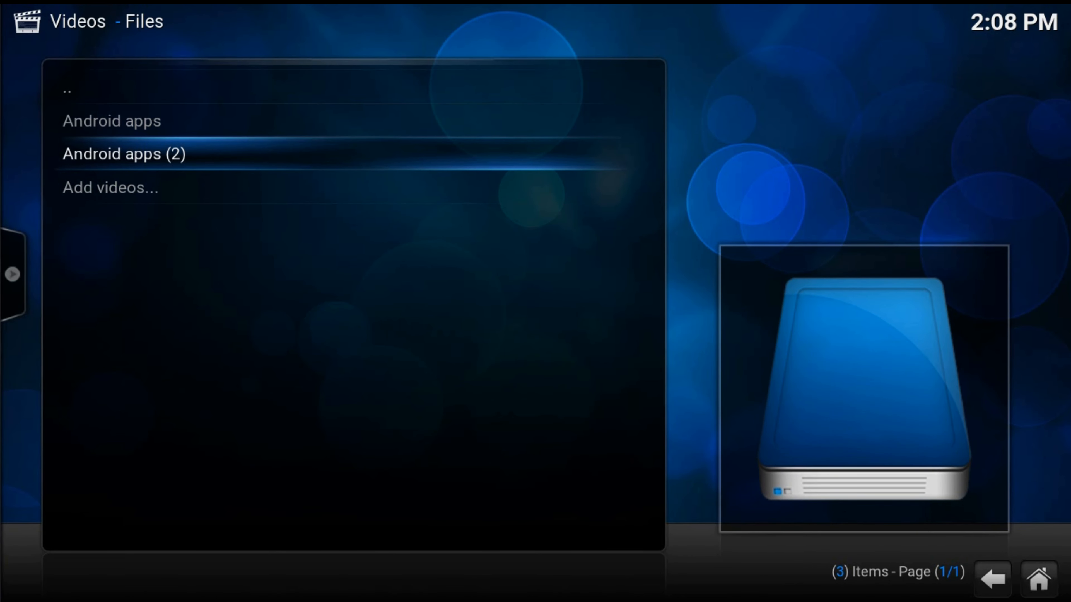
Play the downloaded TuTuapp install .mp4 from the Android apps (2) video source.
double_click(124, 154)
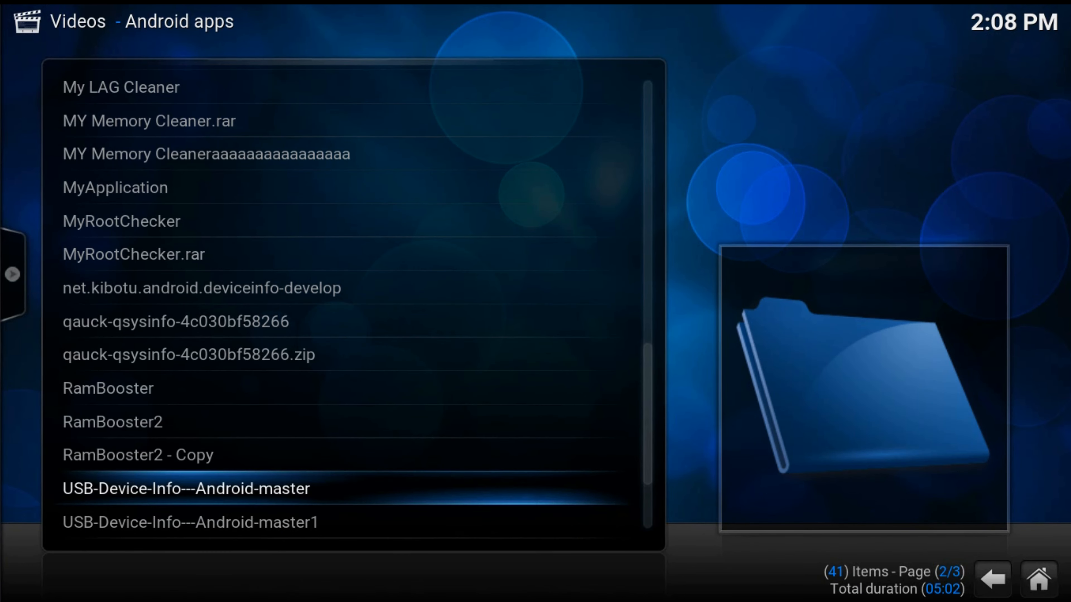
scroll(down, 3)
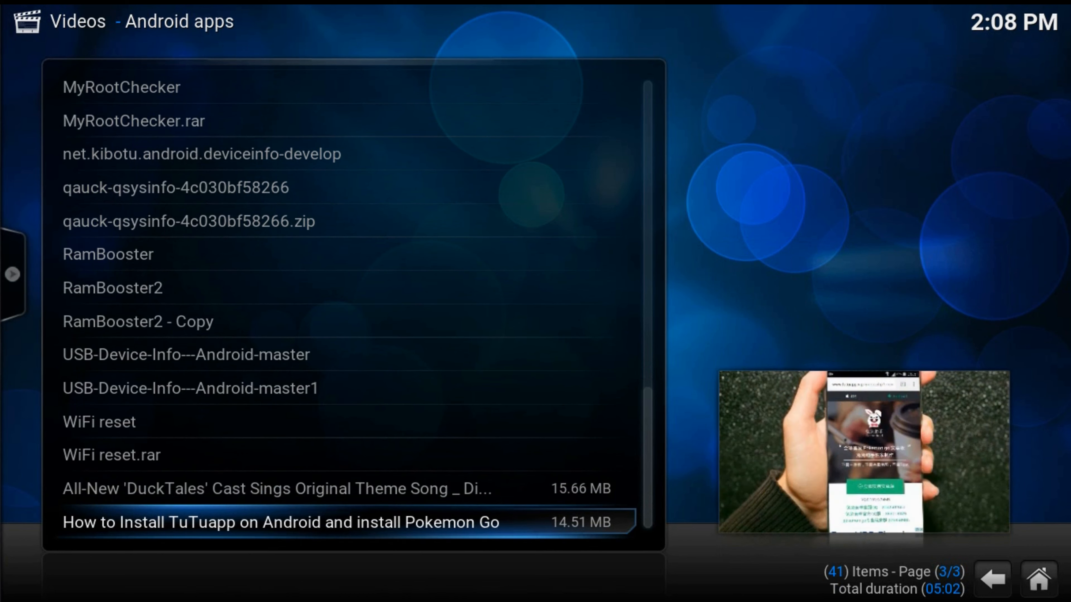
click(280, 522)
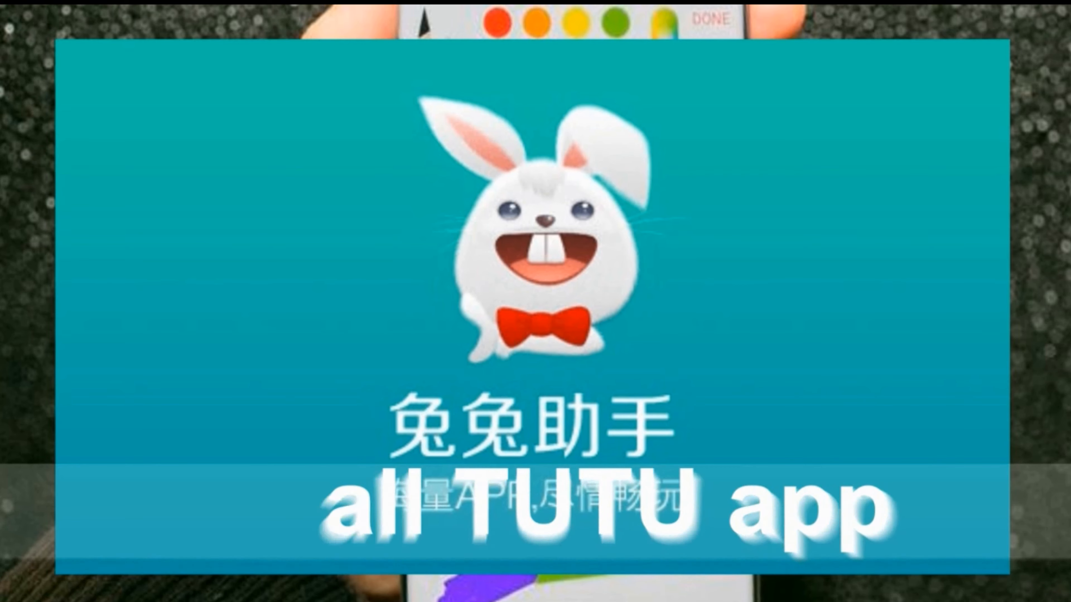